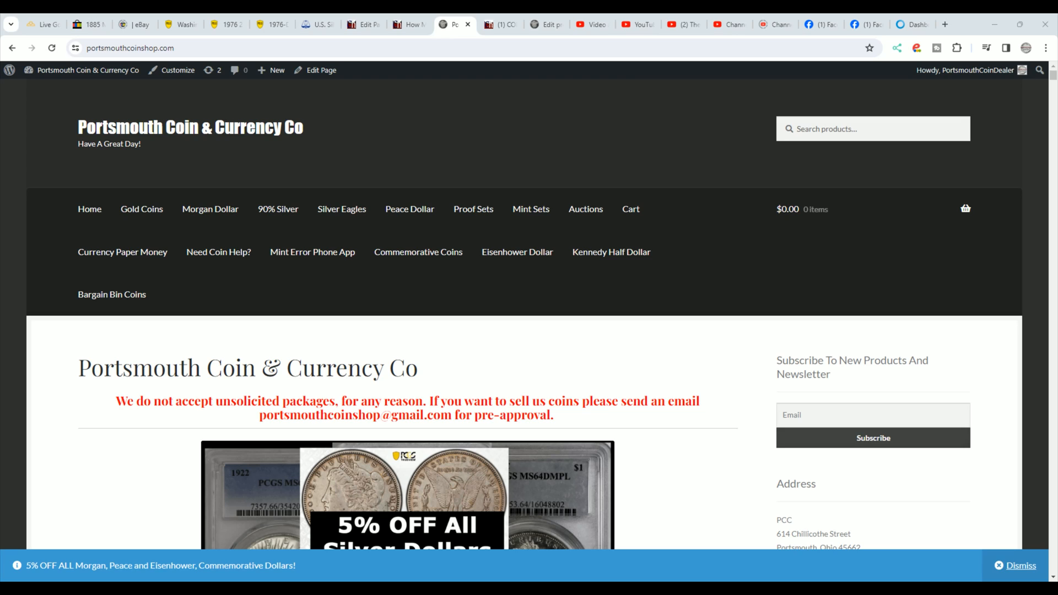
pyautogui.moveTo(100, 213)
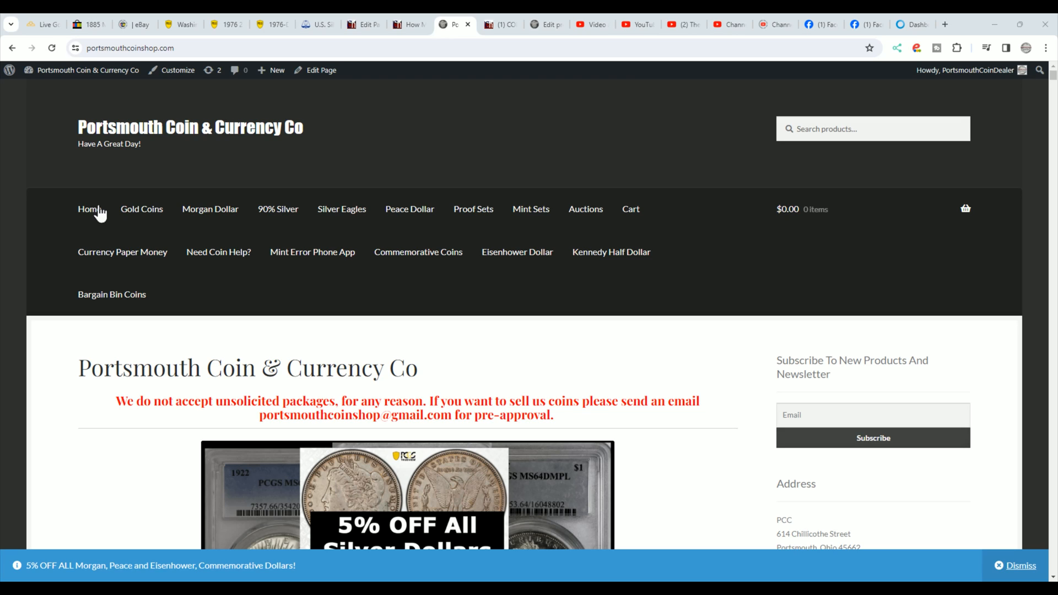
pyautogui.moveTo(62, 251)
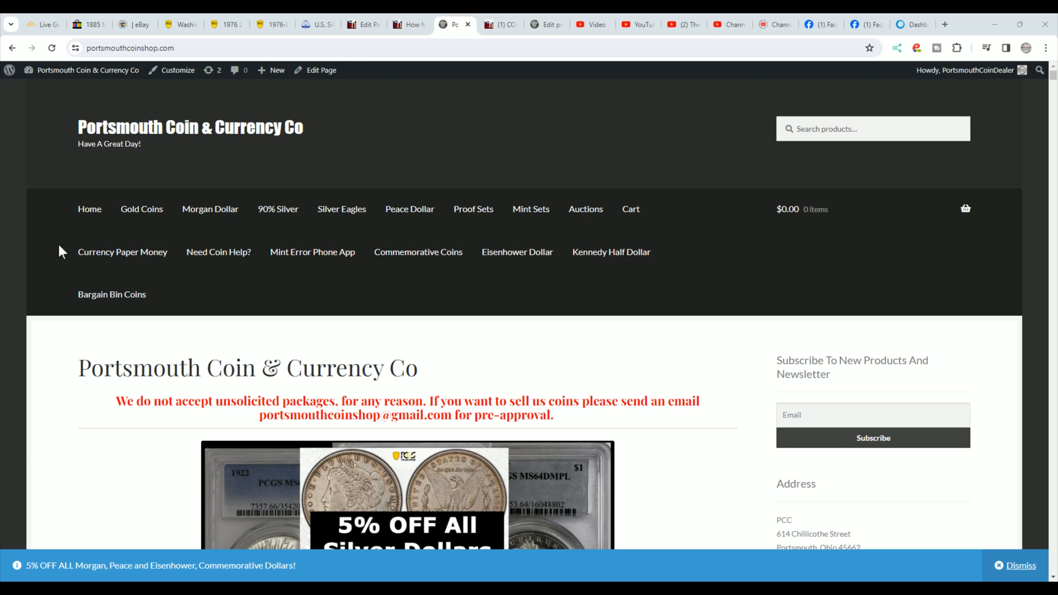
# Scroll the storefront down to the 5% off silver dollar banner and first product listings
pyautogui.scroll(-3)
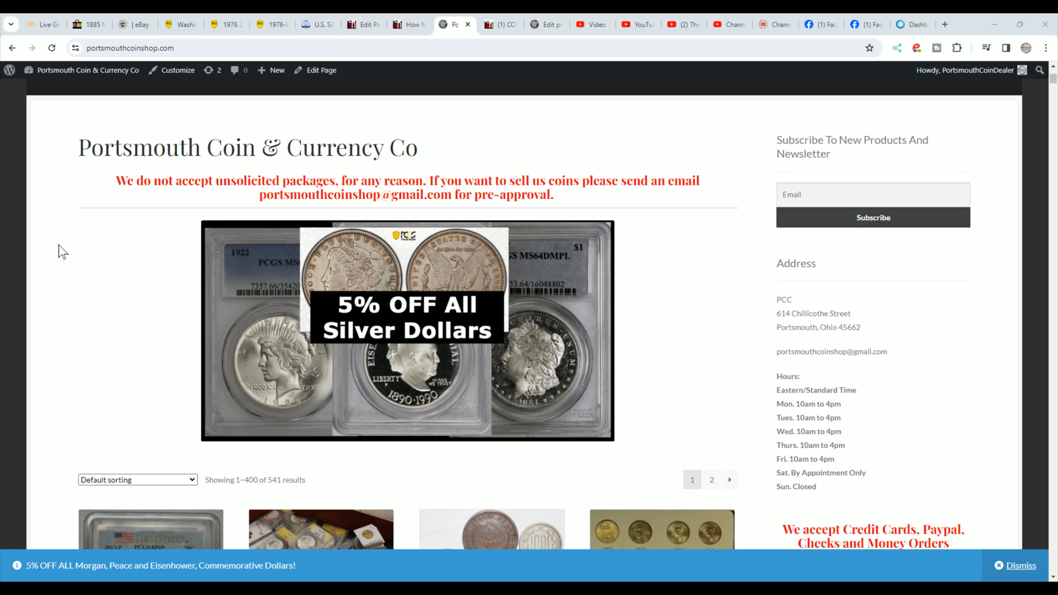
pyautogui.moveTo(131, 290)
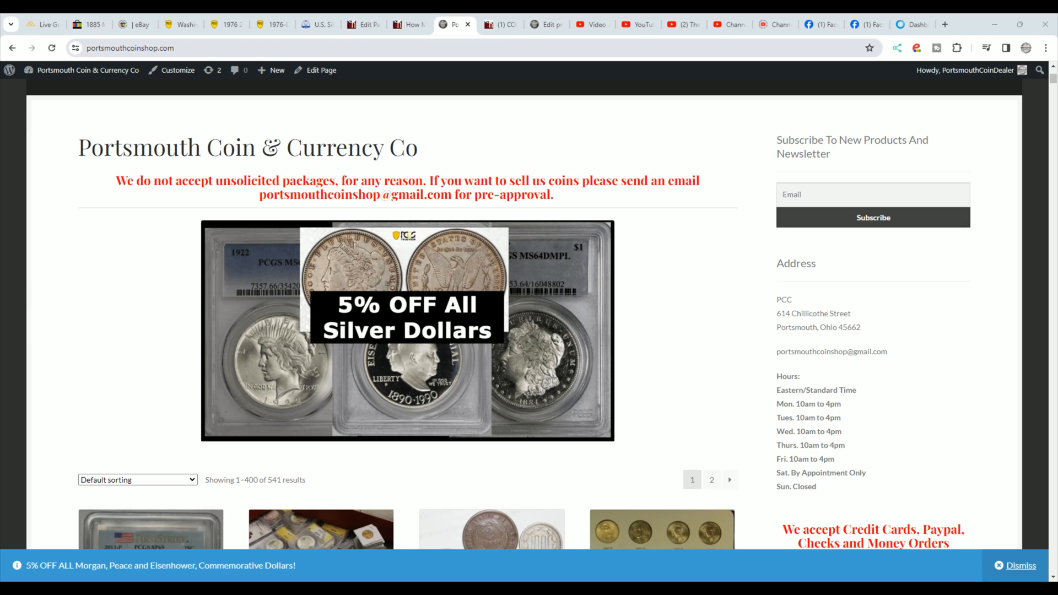
# Show the COIN Help U forum index with its board topic and post counts
pyautogui.click(500, 24)
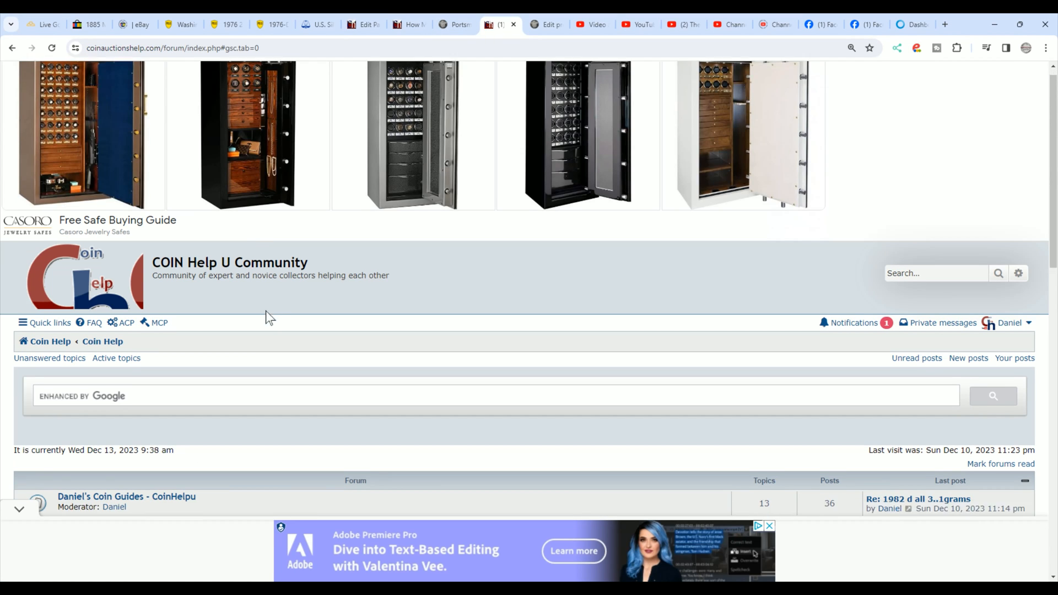
pyautogui.scroll(-3)
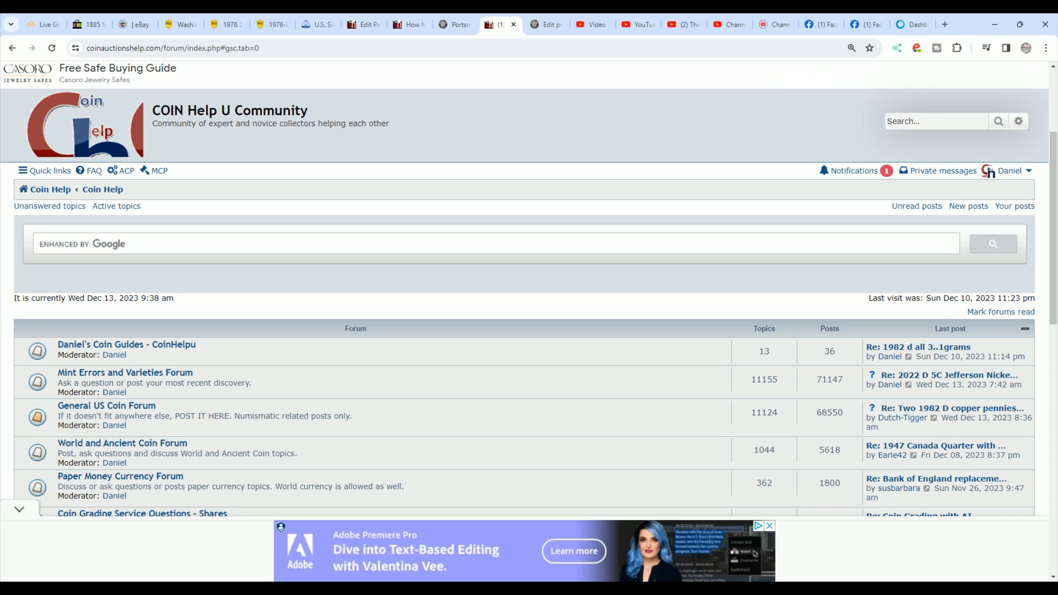
pyautogui.moveTo(350, 227)
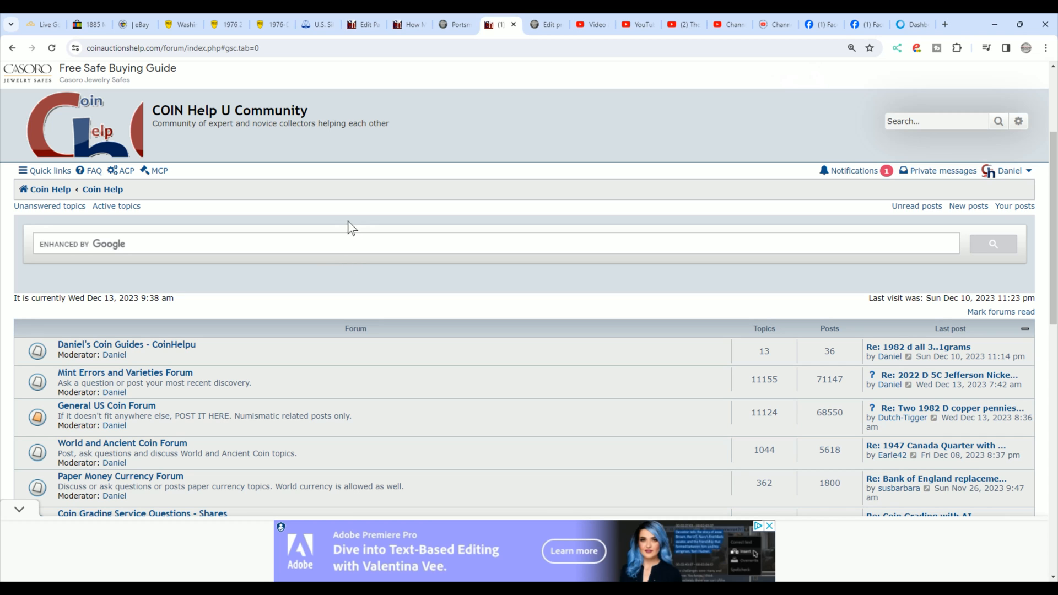
# Show the article's Jefferson nickel formula 1/ASW 0.0563 and highlight its 18.65 result
pyautogui.click(405, 24)
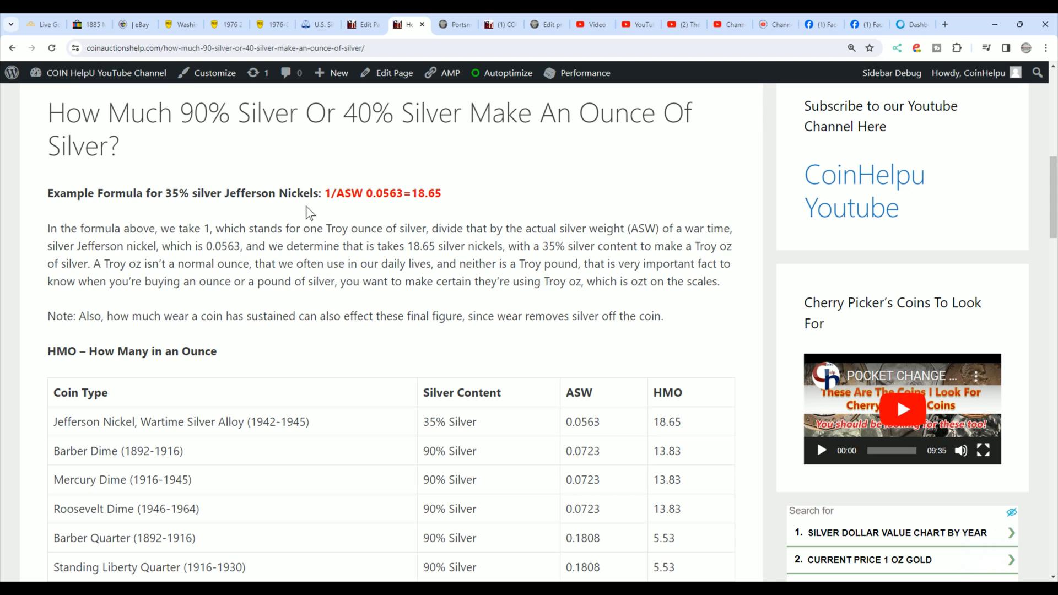
pyautogui.doubleClick(350, 193)
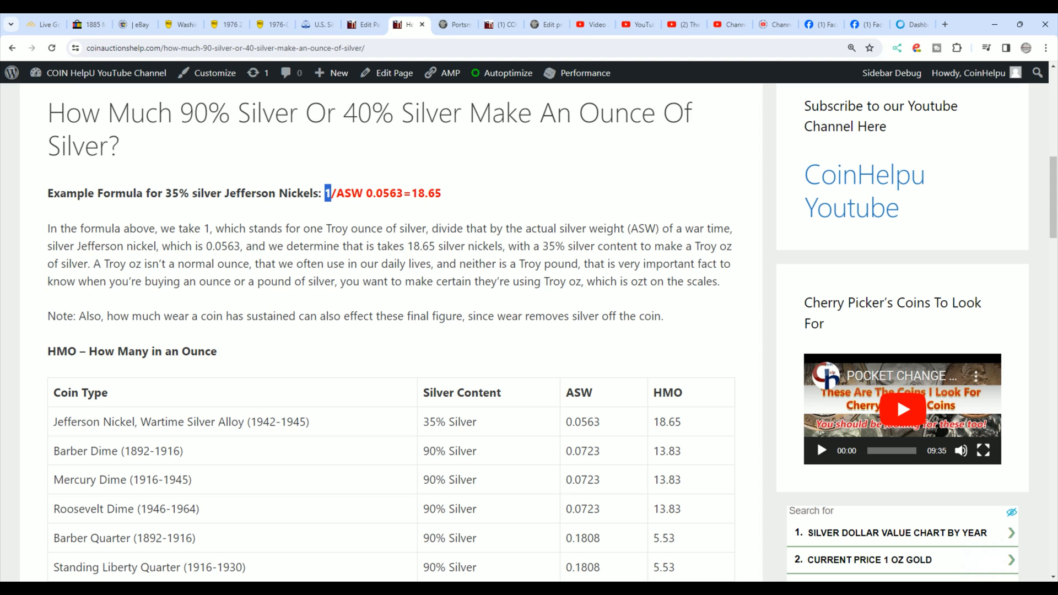
pyautogui.moveTo(321, 225)
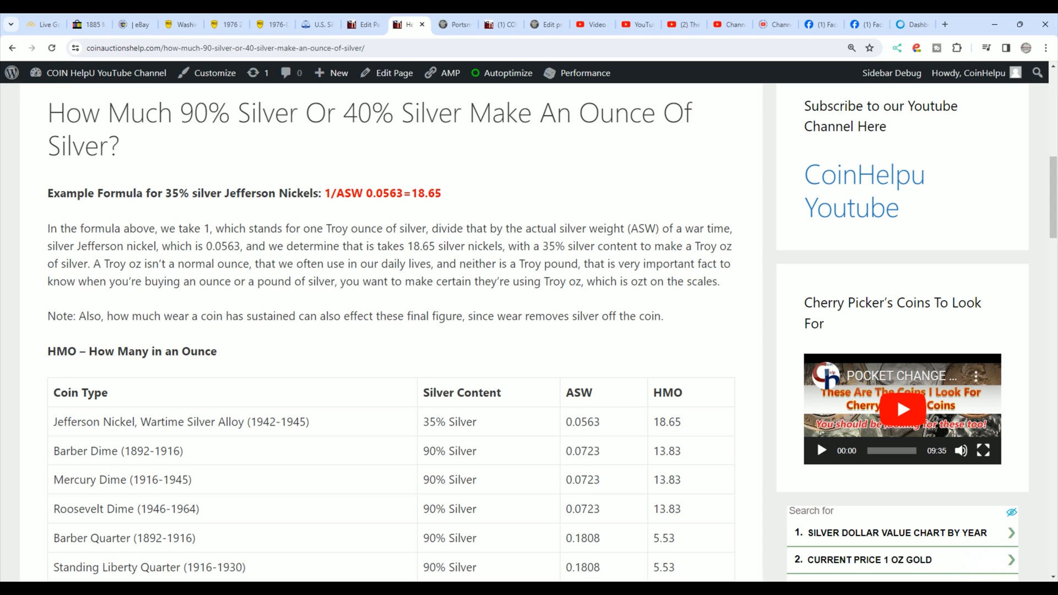
pyautogui.moveTo(453, 200)
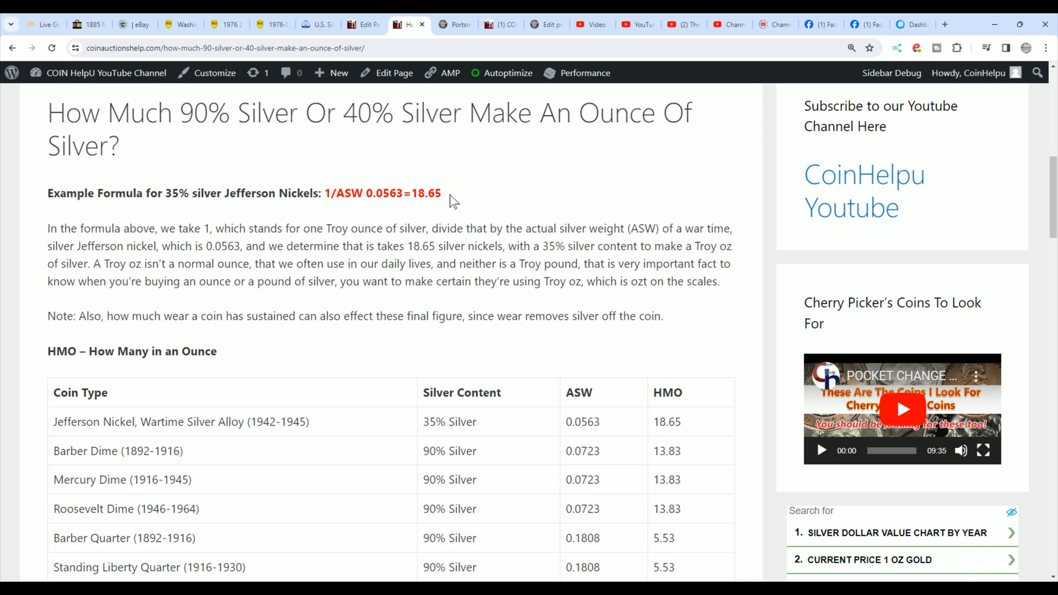
pyautogui.doubleClick(436, 194)
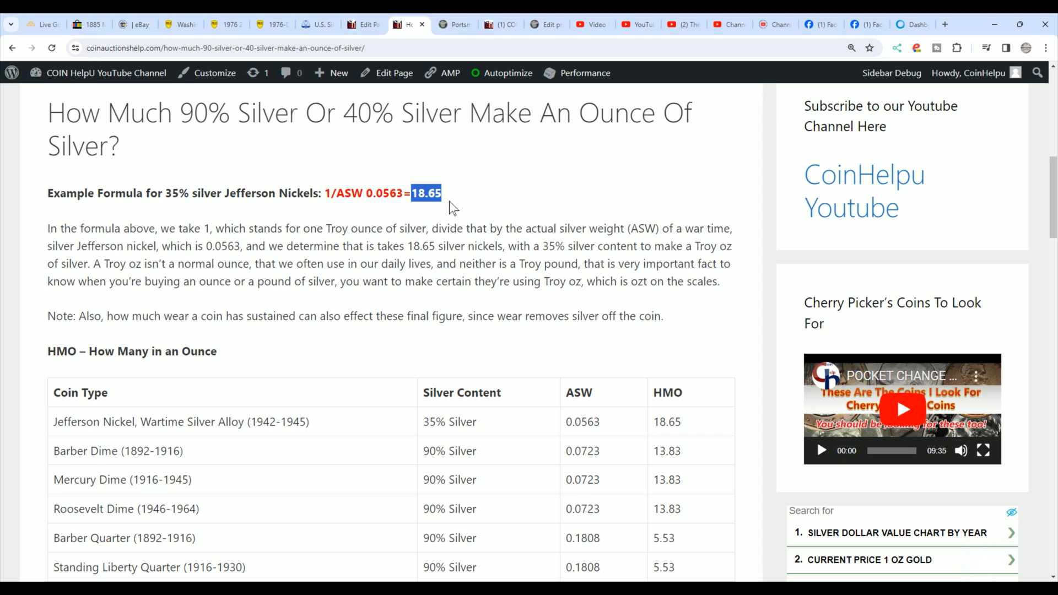
pyautogui.moveTo(467, 189)
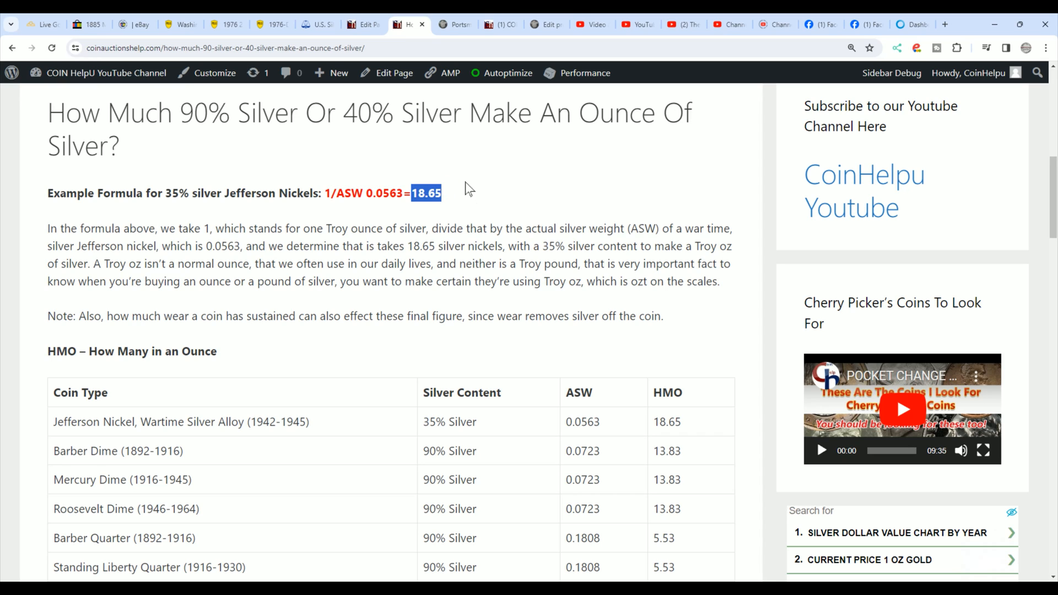
pyautogui.moveTo(465, 206)
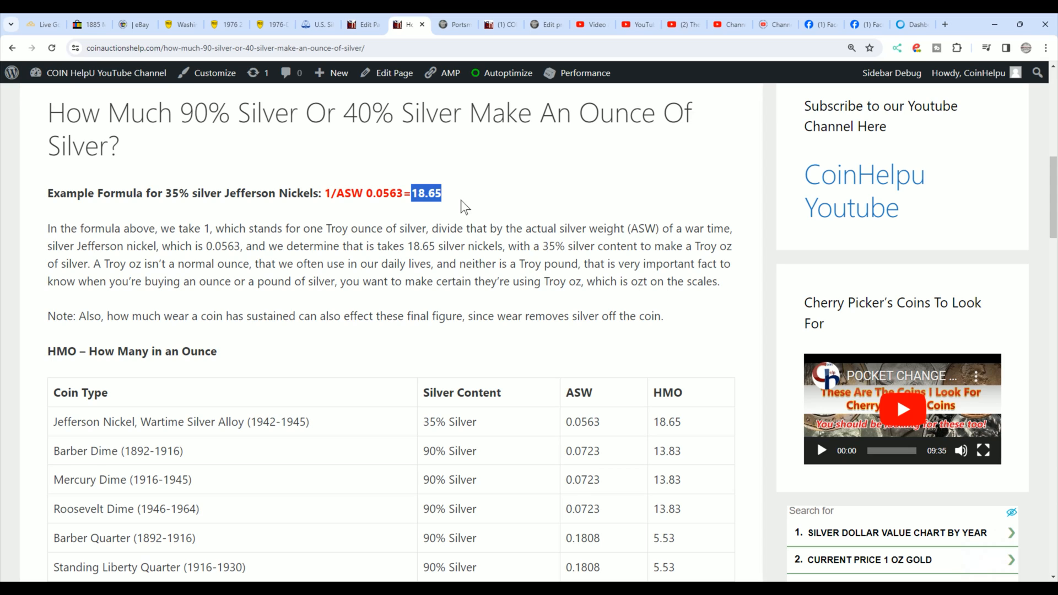
pyautogui.moveTo(487, 196)
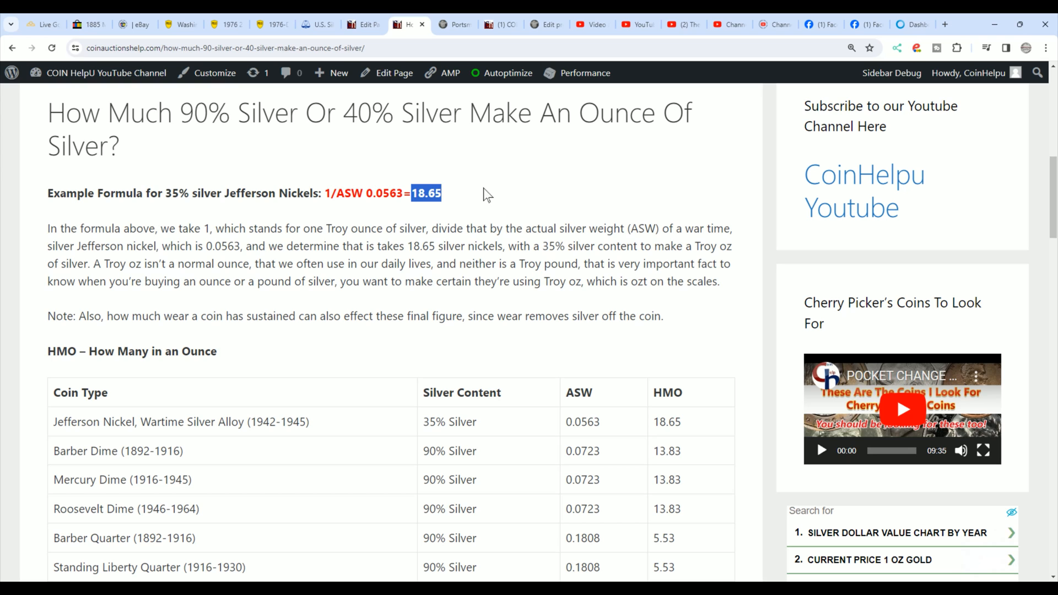
# Scroll the How Many in an Ounce table down to the Eisenhower, Silver (1971-1976) row at 3.16
pyautogui.scroll(-3)
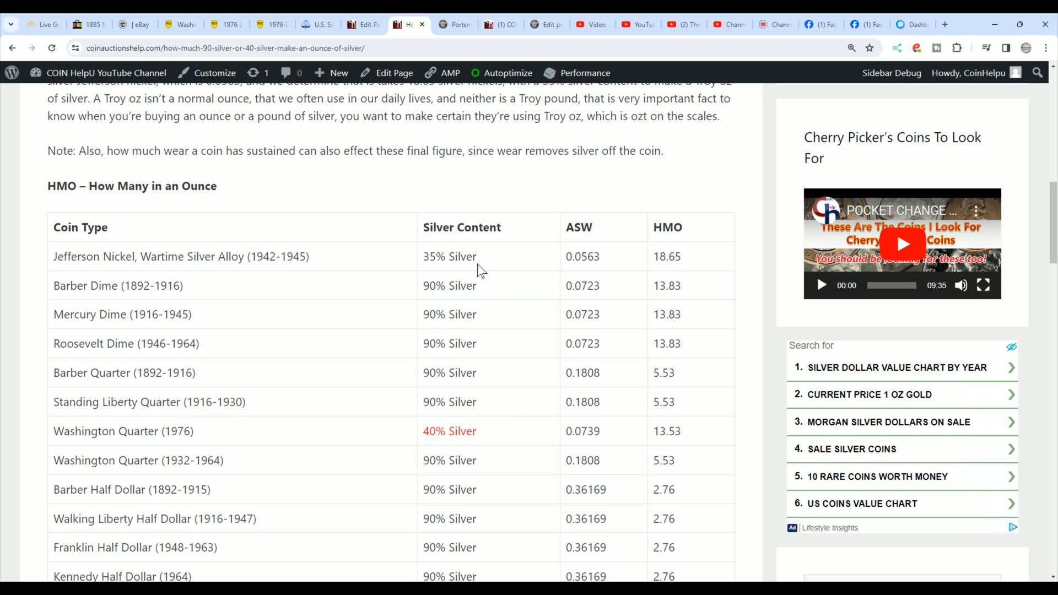
pyautogui.moveTo(508, 276)
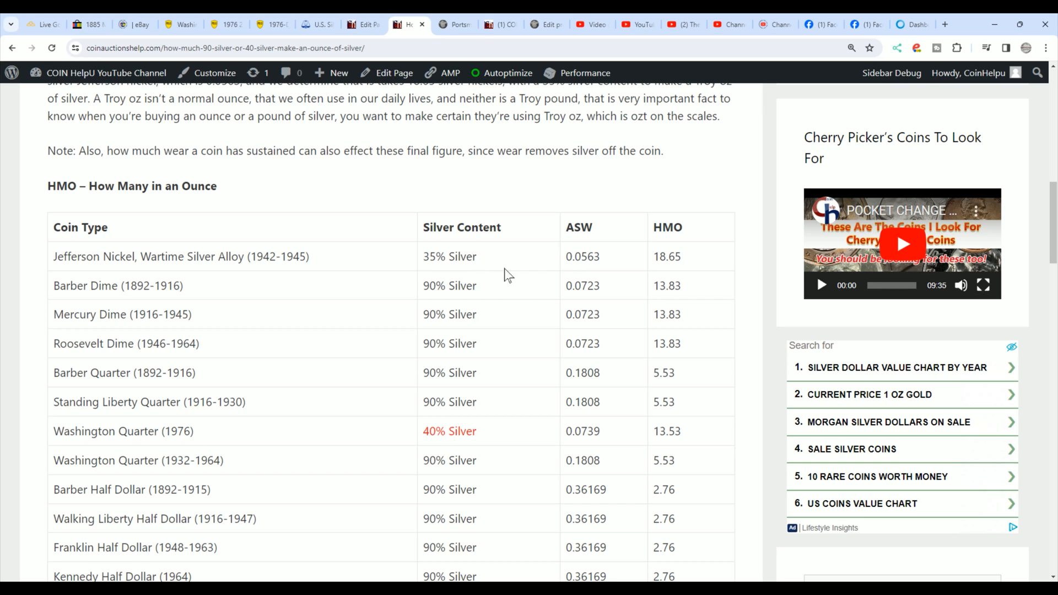
pyautogui.moveTo(530, 291)
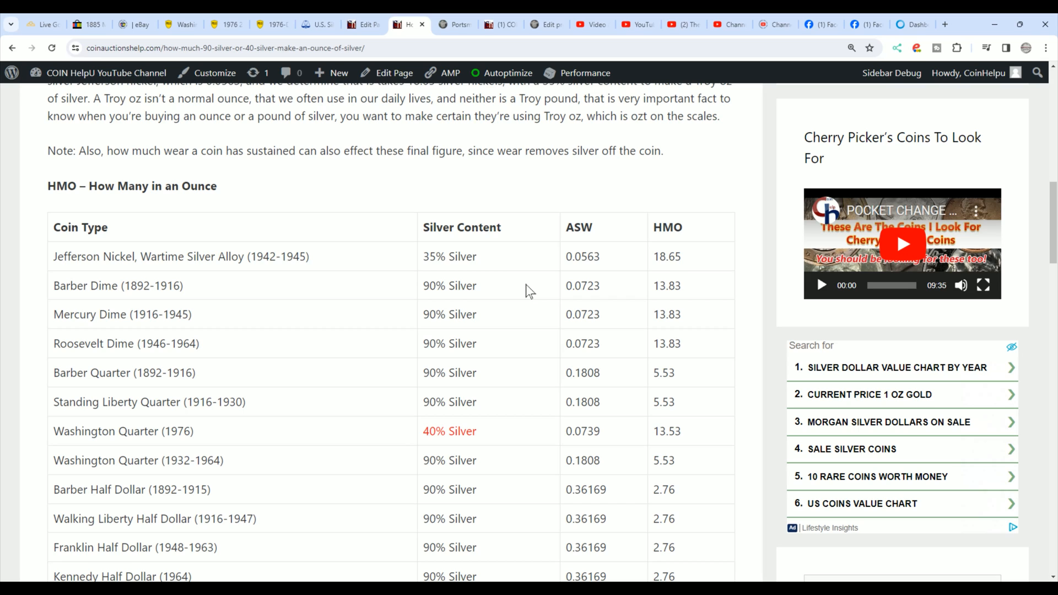
pyautogui.moveTo(668, 300)
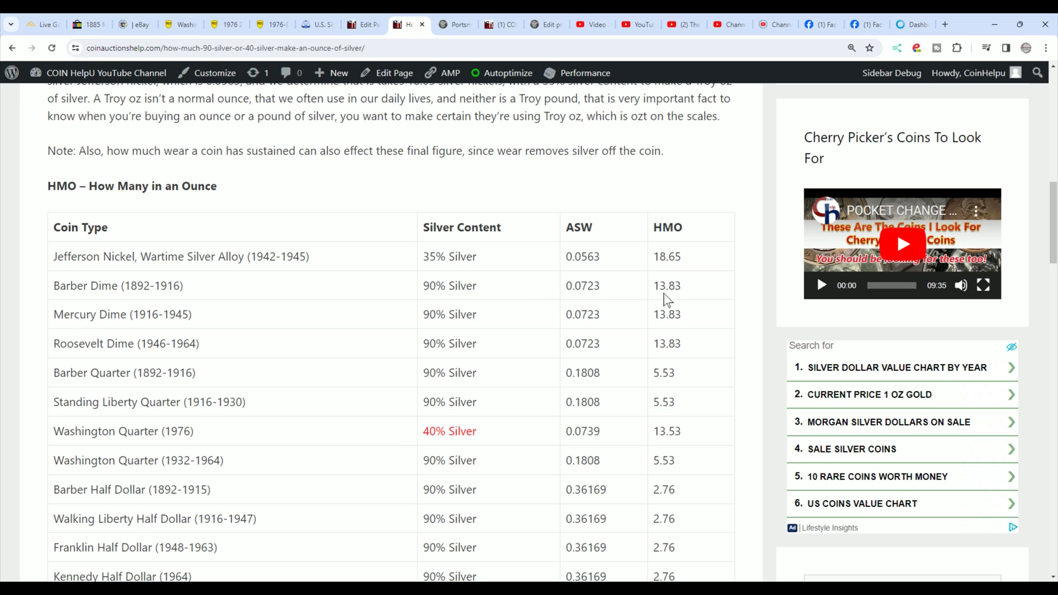
pyautogui.moveTo(693, 292)
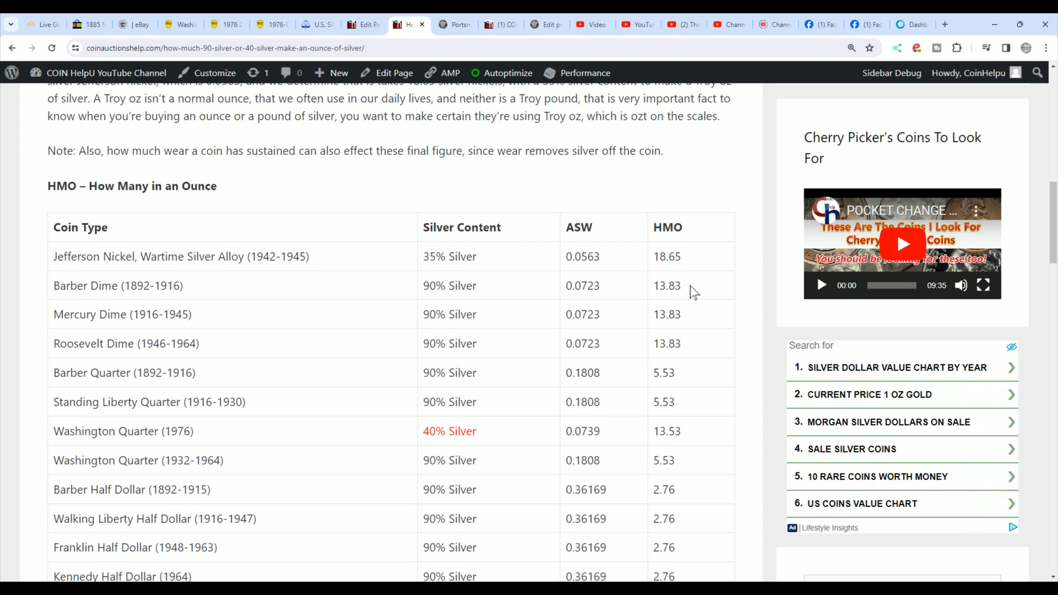
pyautogui.moveTo(698, 298)
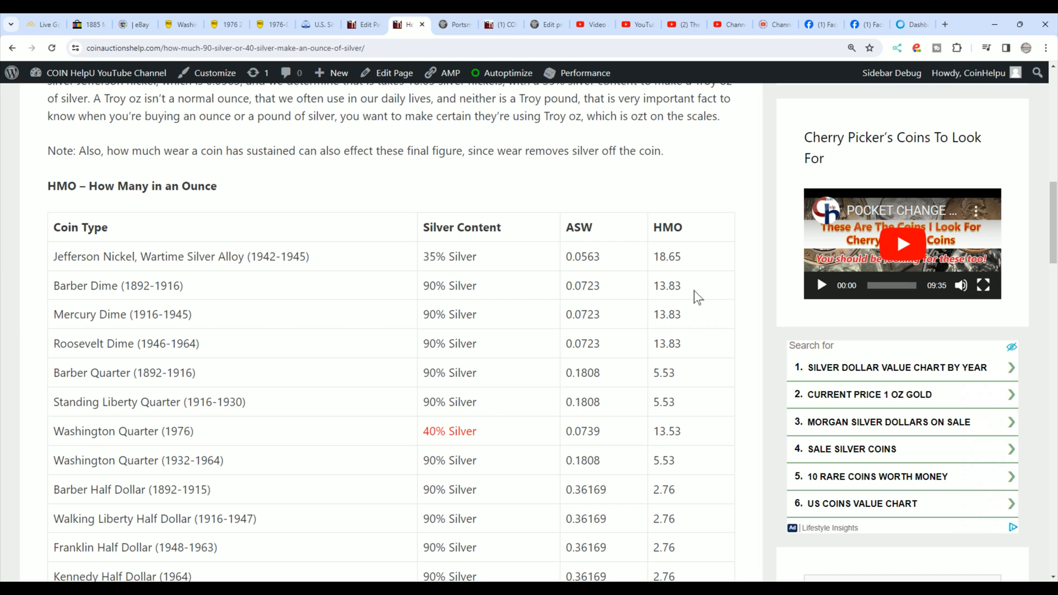
pyautogui.scroll(-3)
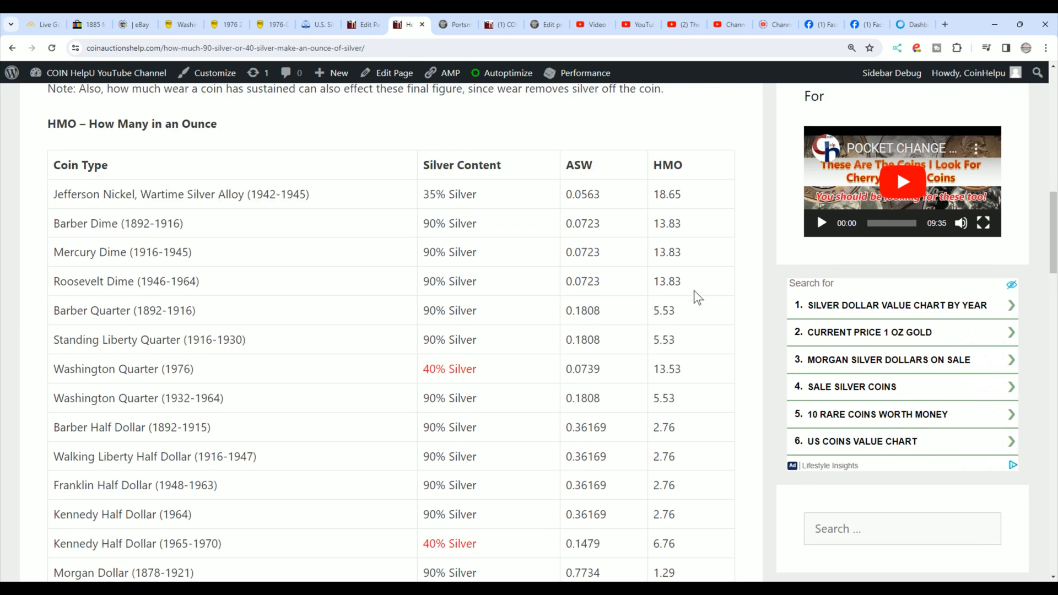
pyautogui.scroll(-3)
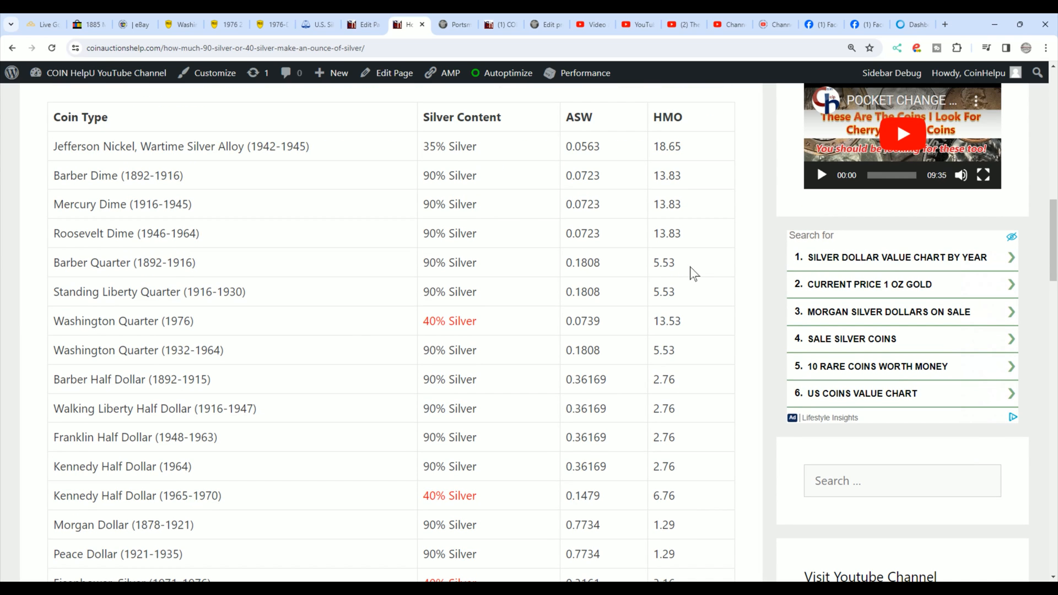
pyautogui.moveTo(709, 265)
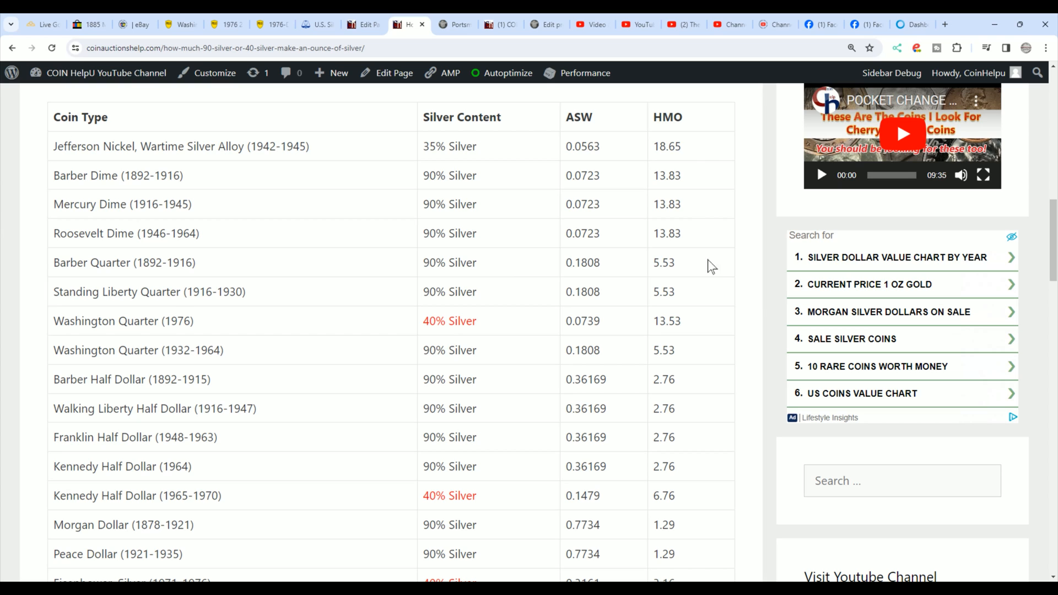
pyautogui.moveTo(702, 269)
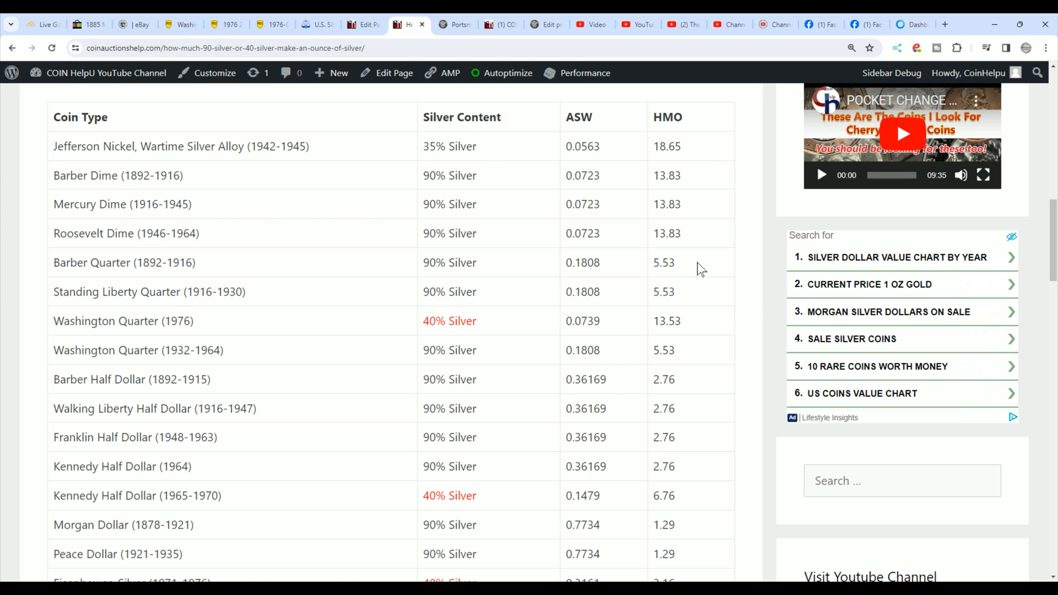
pyautogui.scroll(-3)
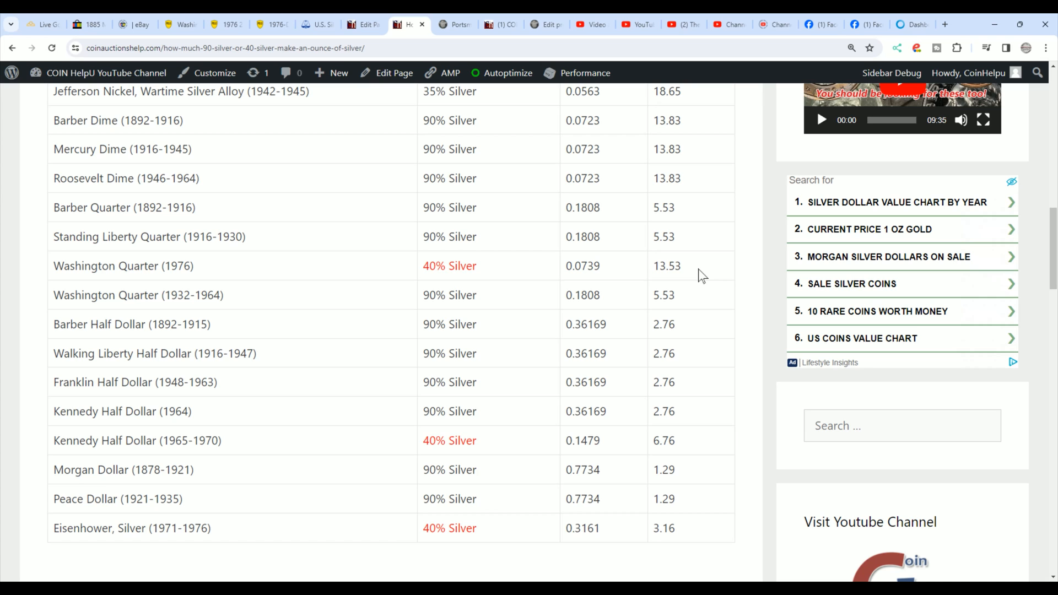
pyautogui.scroll(3)
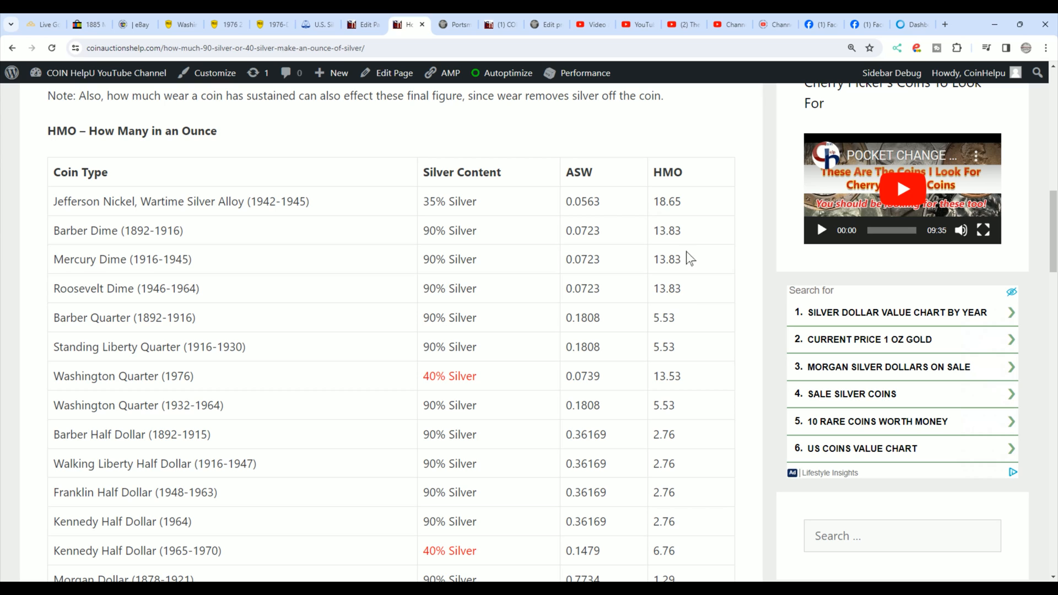
pyautogui.scroll(-3)
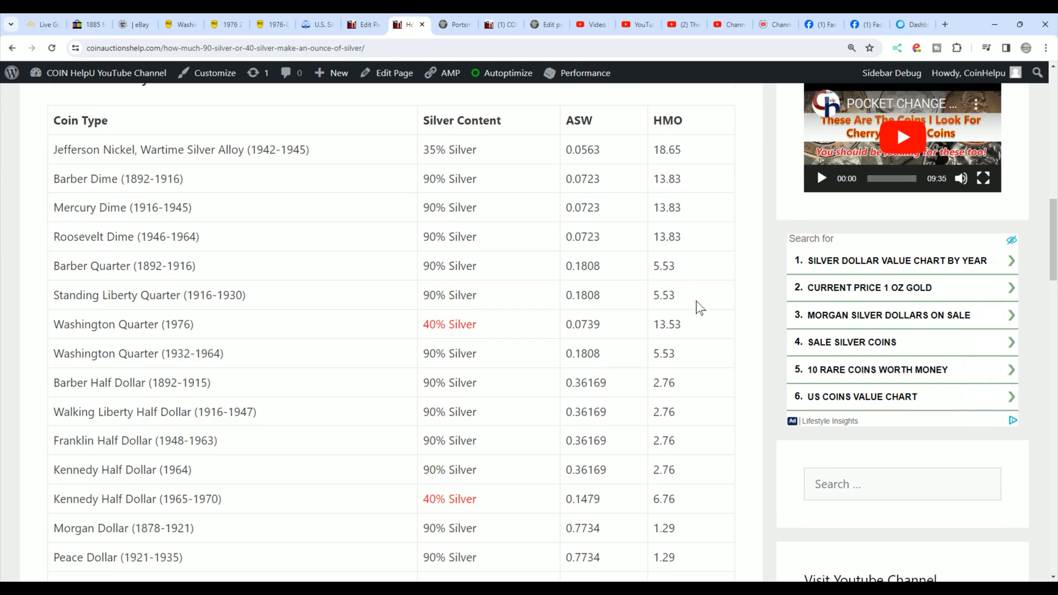
pyautogui.scroll(-3)
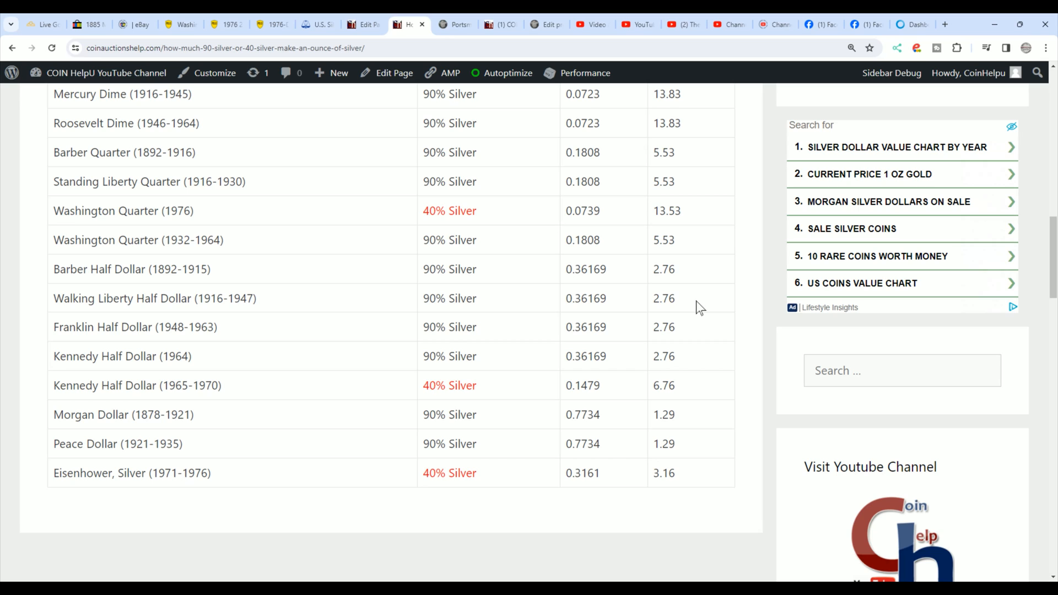
pyautogui.moveTo(700, 329)
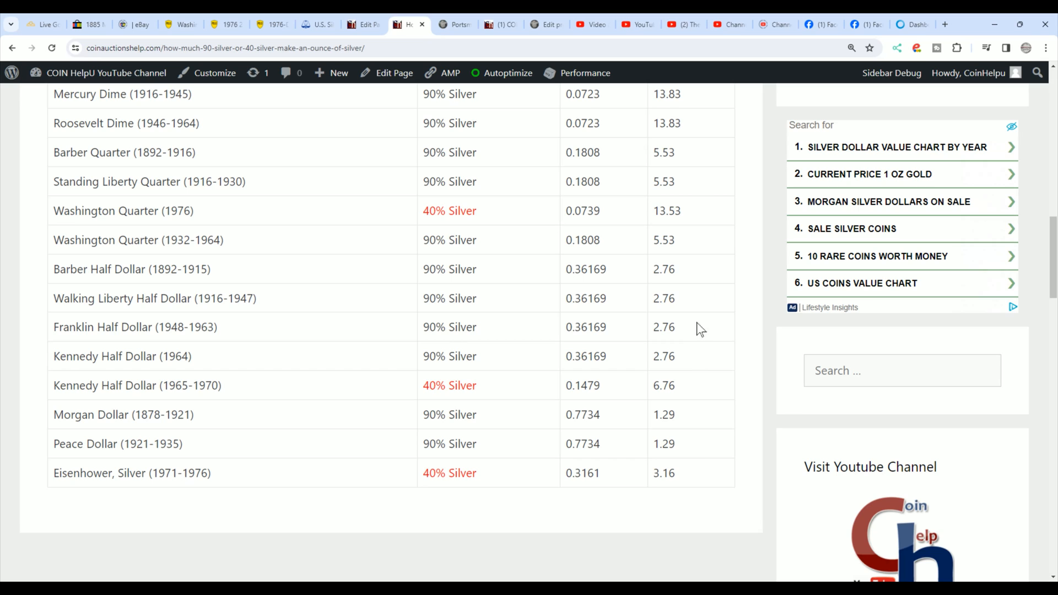
pyautogui.moveTo(686, 281)
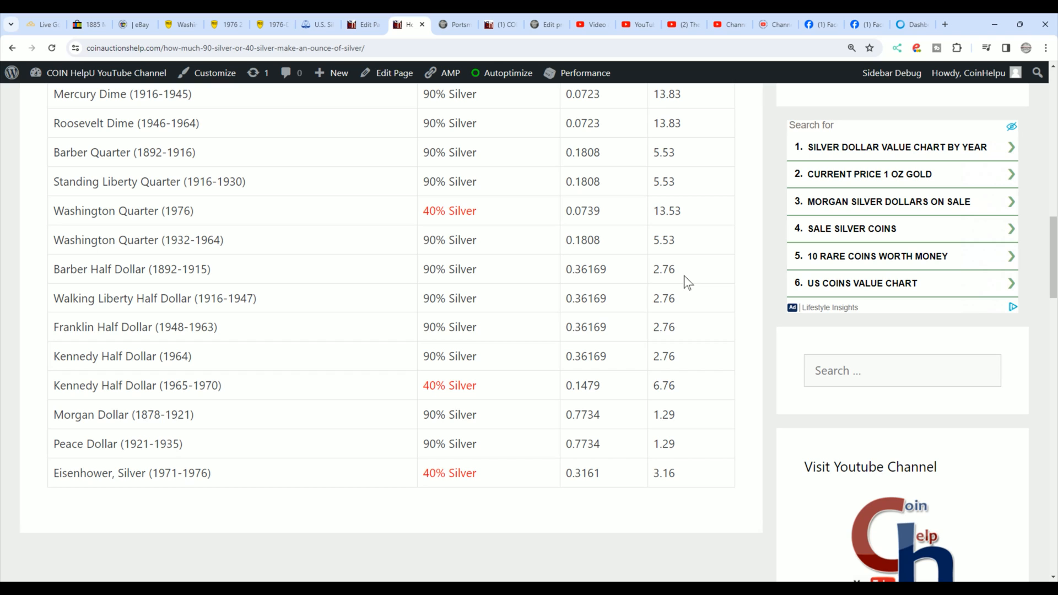
pyautogui.scroll(-3)
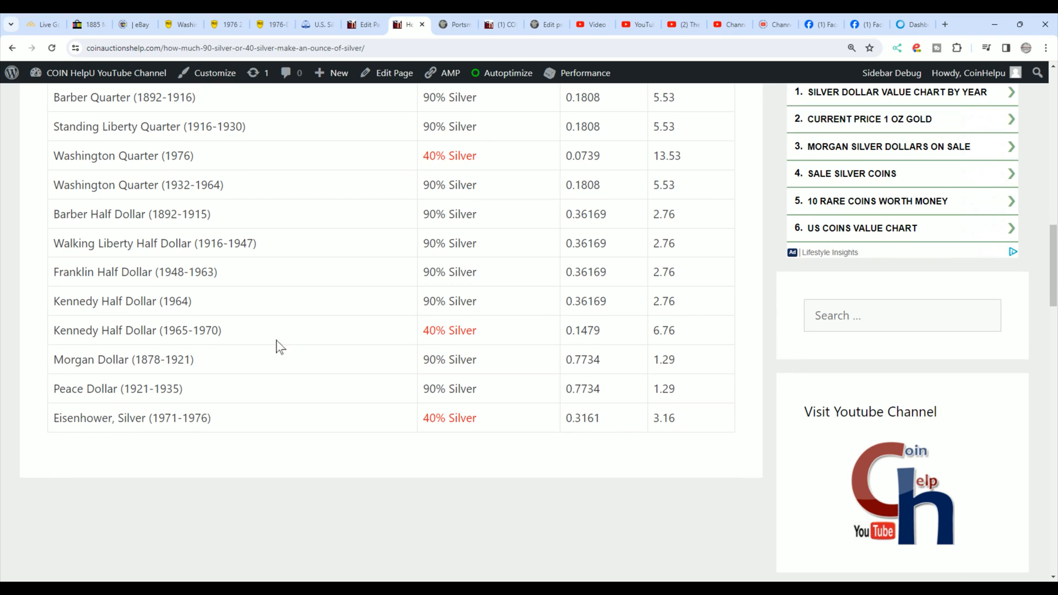
pyautogui.moveTo(473, 346)
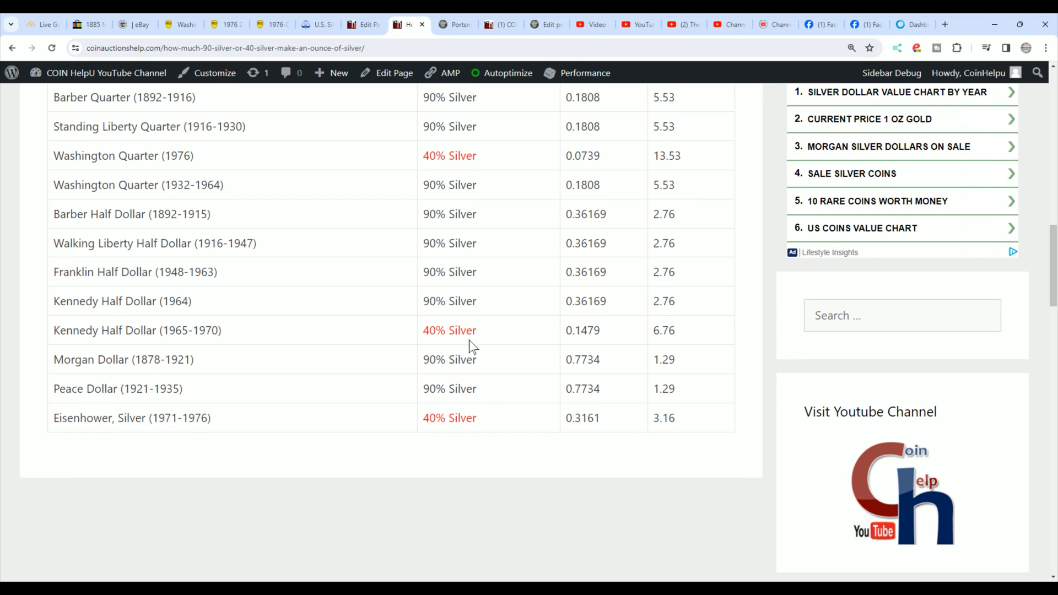
pyautogui.moveTo(702, 340)
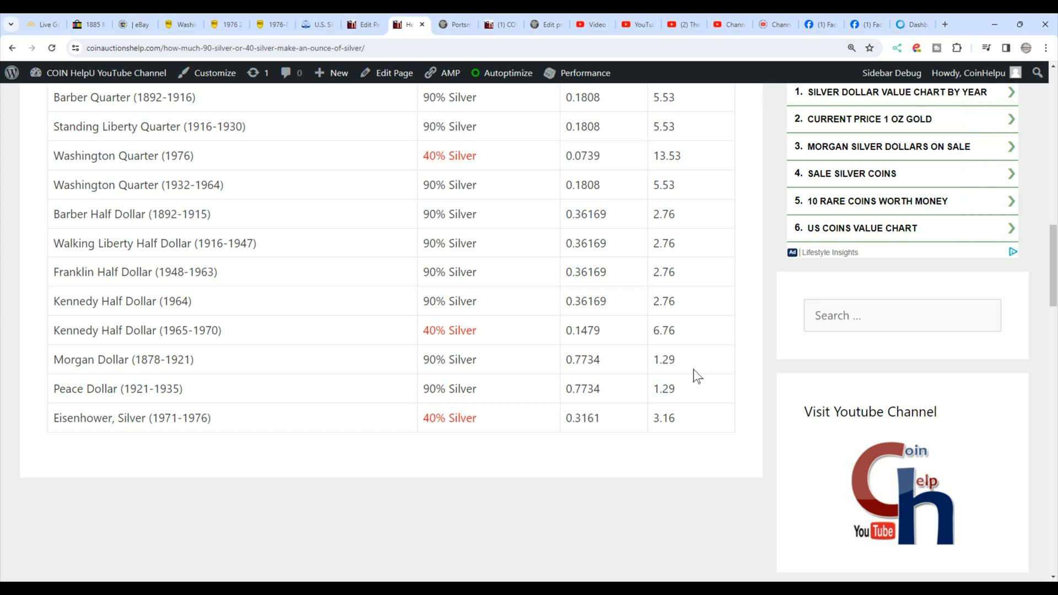
pyautogui.moveTo(605, 431)
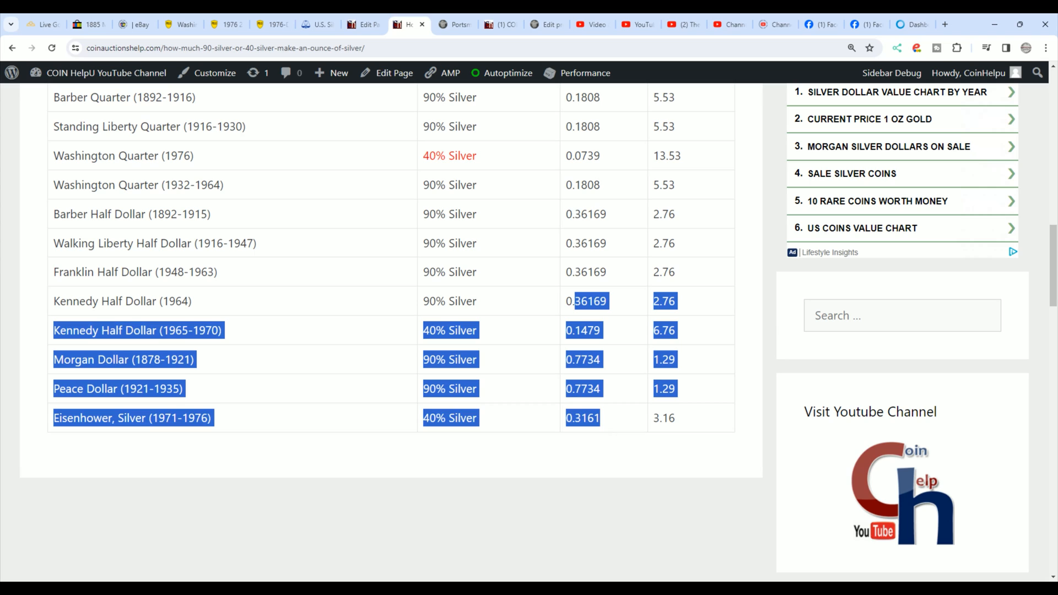
pyautogui.click(610, 422)
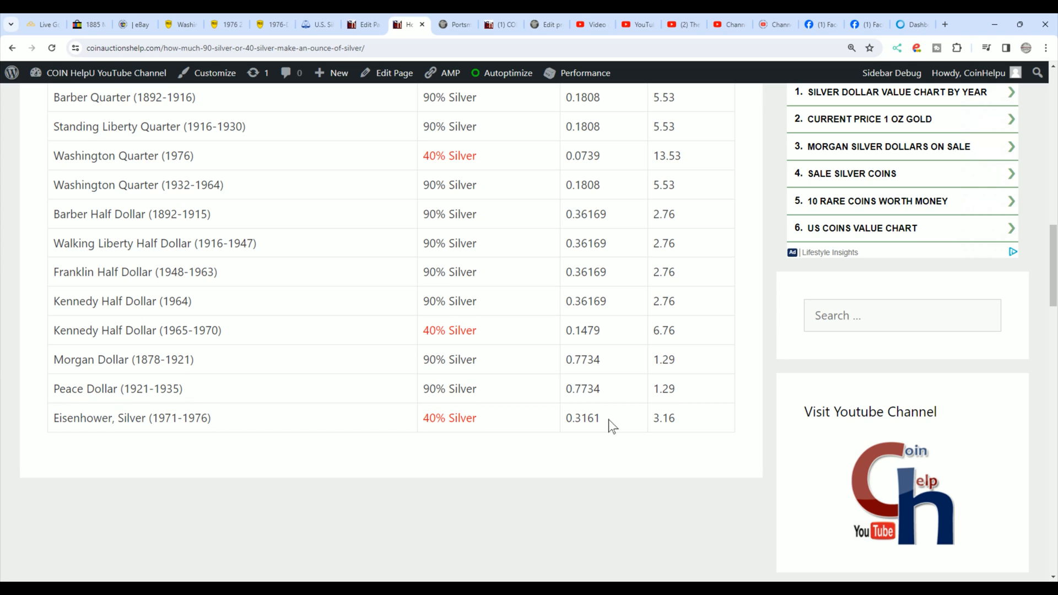
pyautogui.moveTo(697, 428)
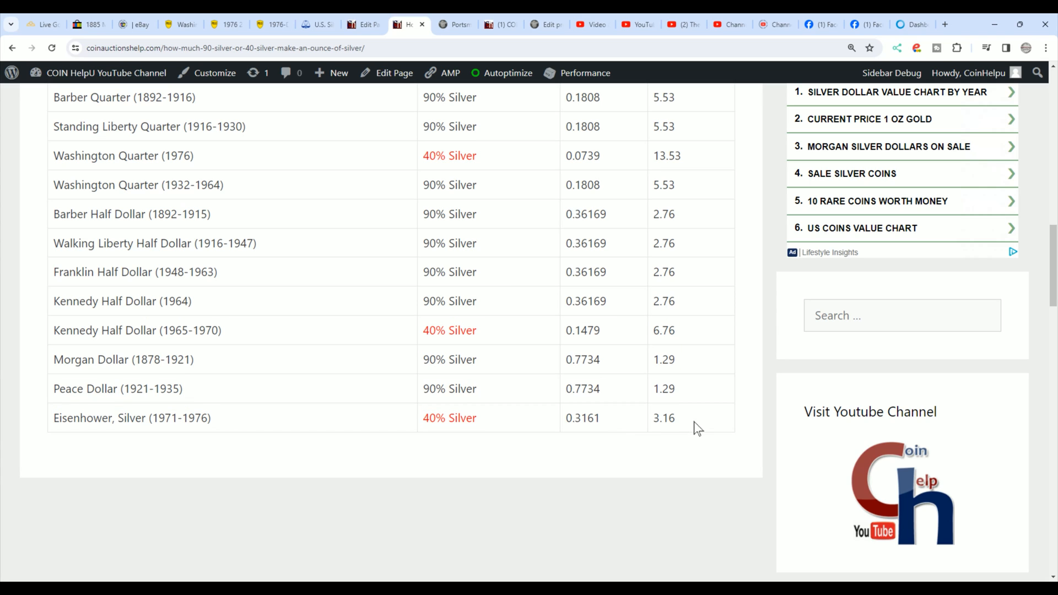
pyautogui.moveTo(693, 431)
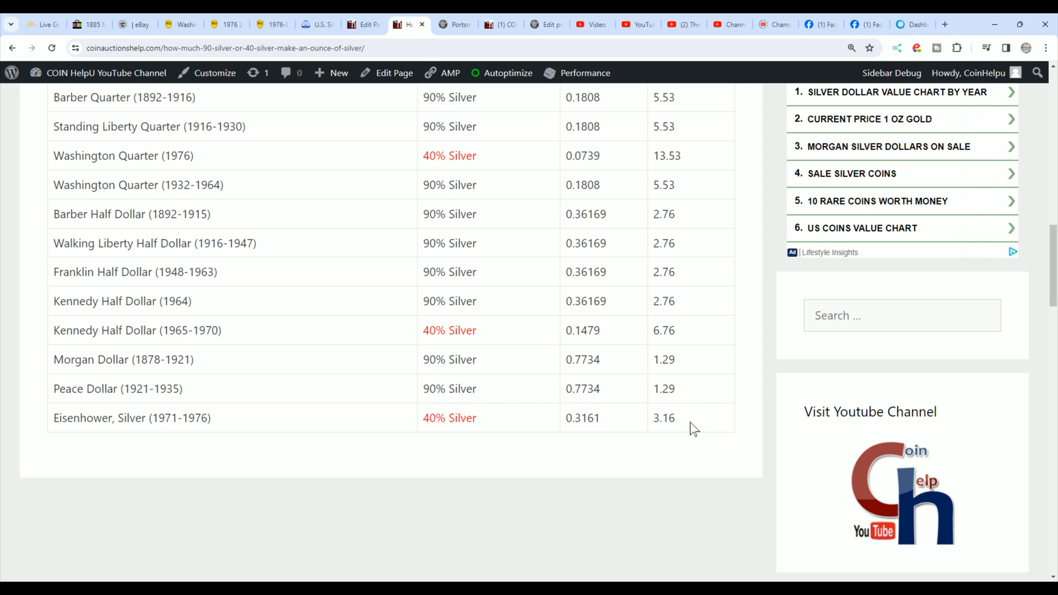
pyautogui.moveTo(666, 376)
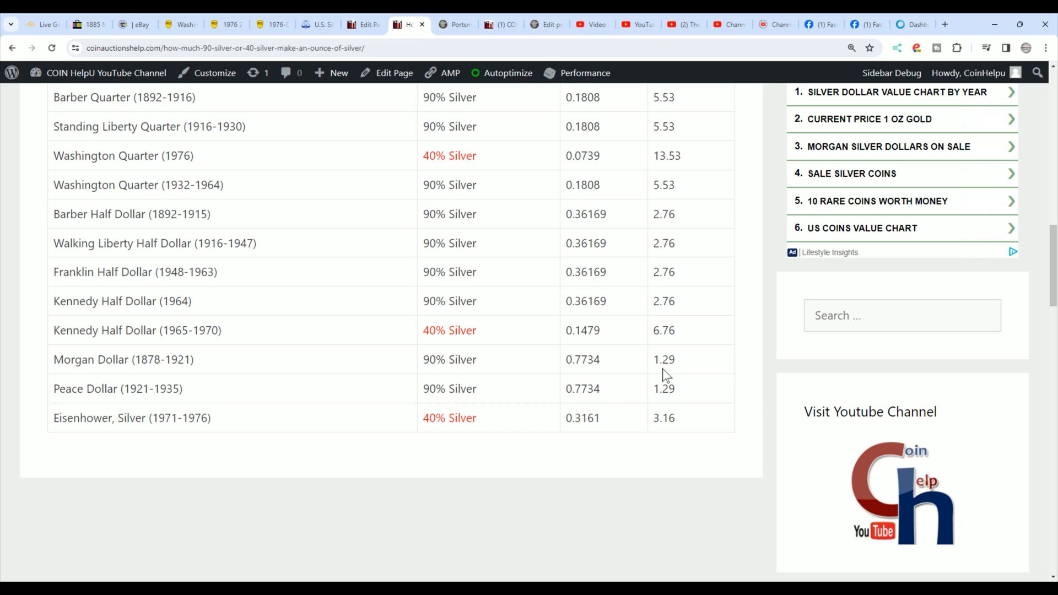
pyautogui.moveTo(705, 349)
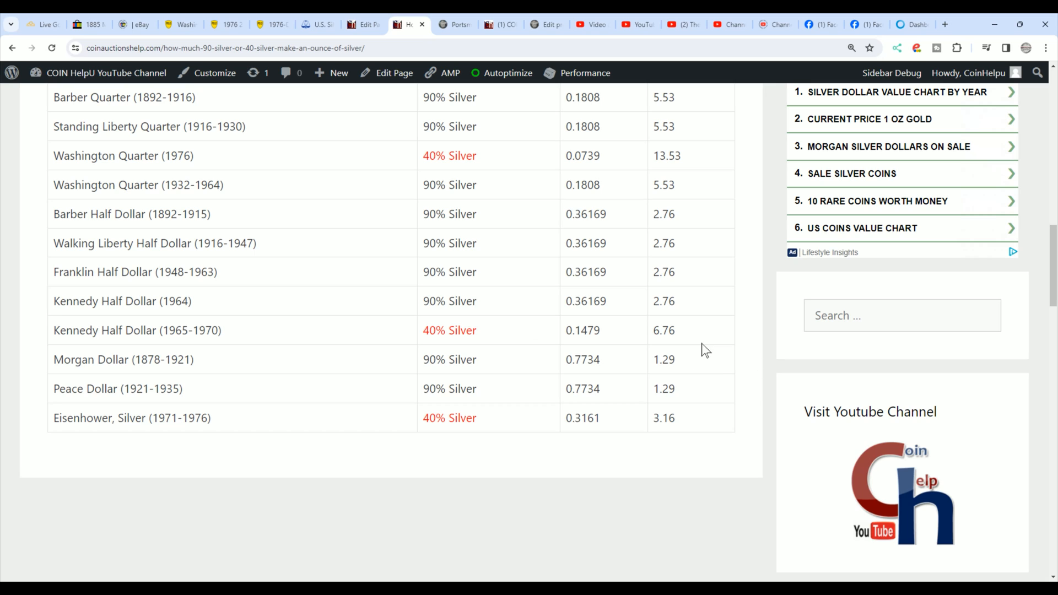
pyautogui.moveTo(693, 336)
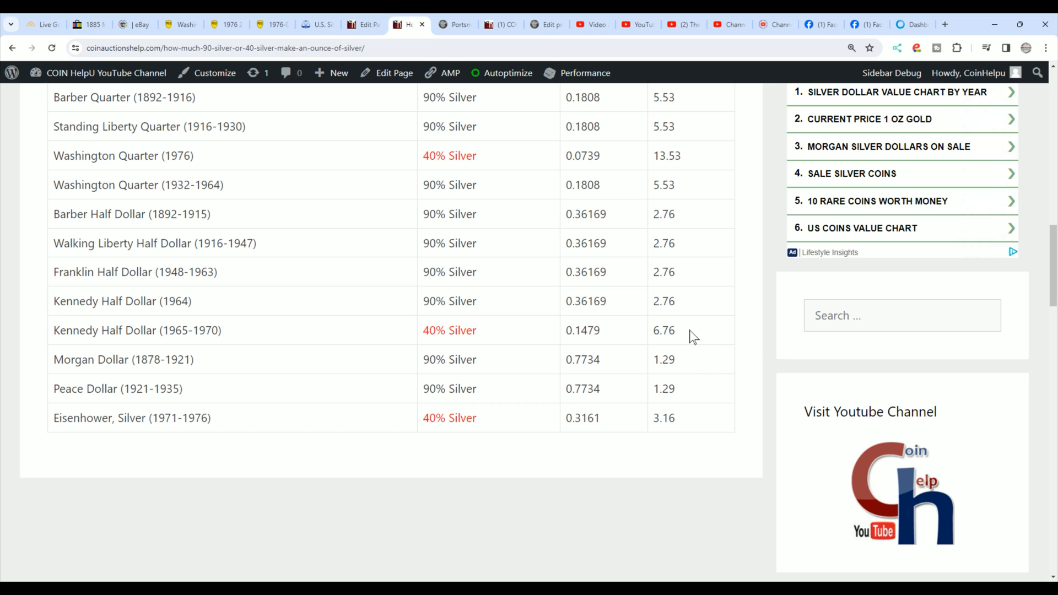
pyautogui.moveTo(688, 350)
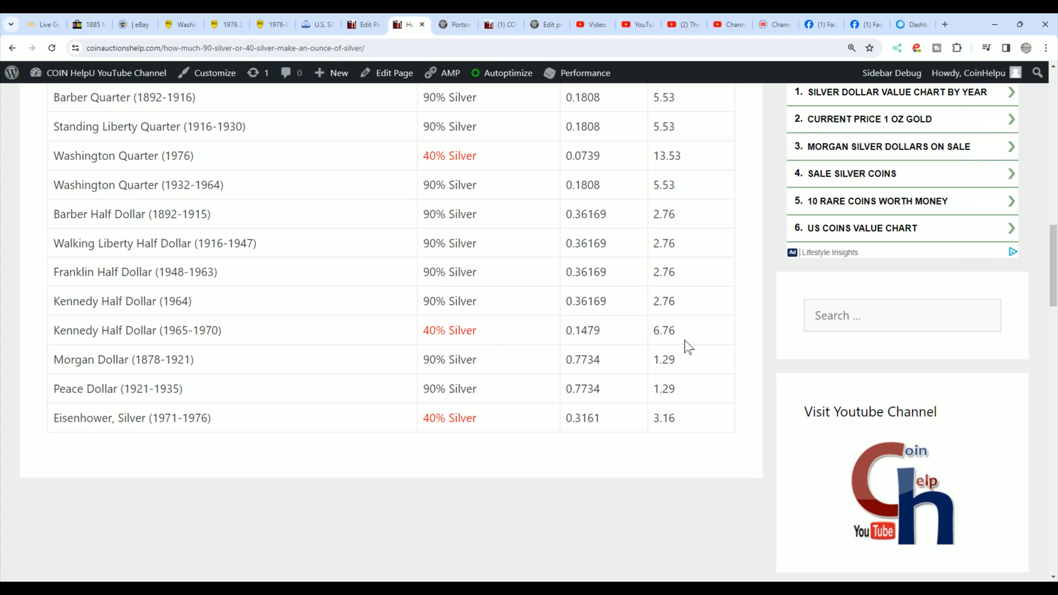
# Scroll back up to the HMO heading and header row, Jefferson Nickel 18.65 through Kennedy Half Dollar
pyautogui.scroll(3)
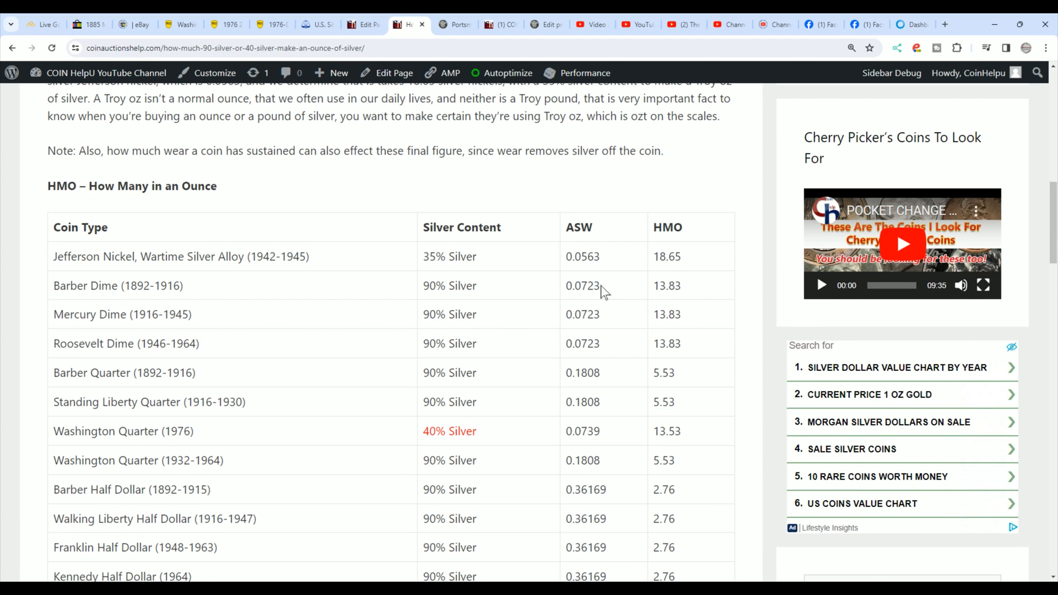
pyautogui.moveTo(187, 300)
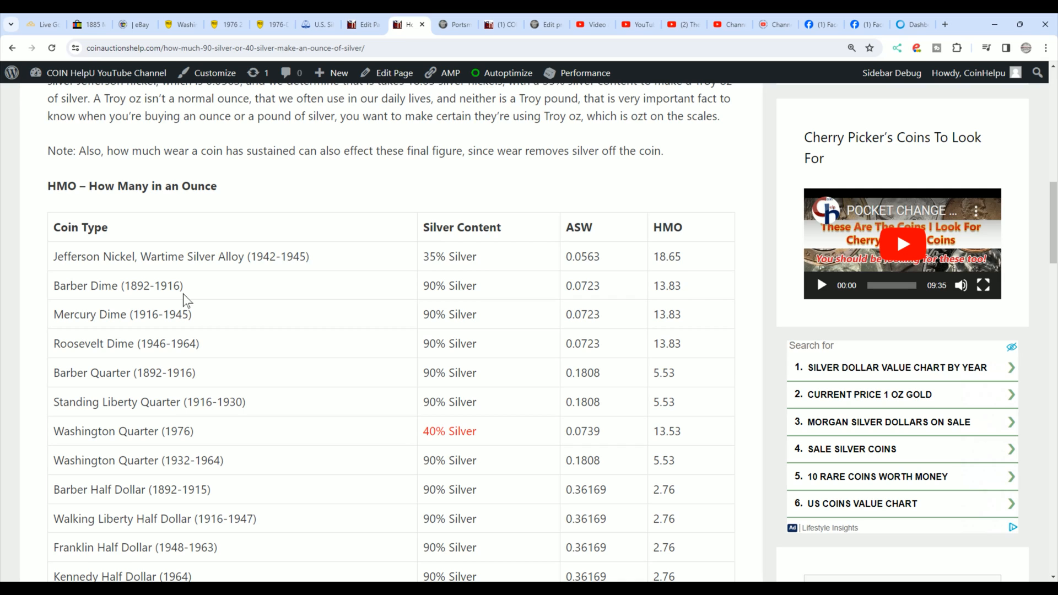
pyautogui.moveTo(686, 300)
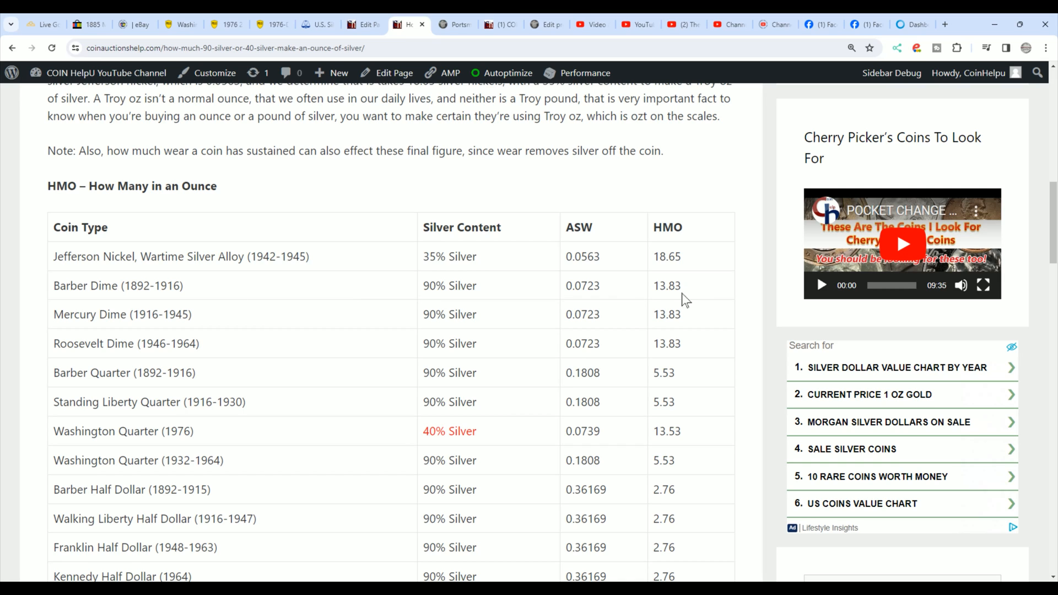
pyautogui.moveTo(702, 295)
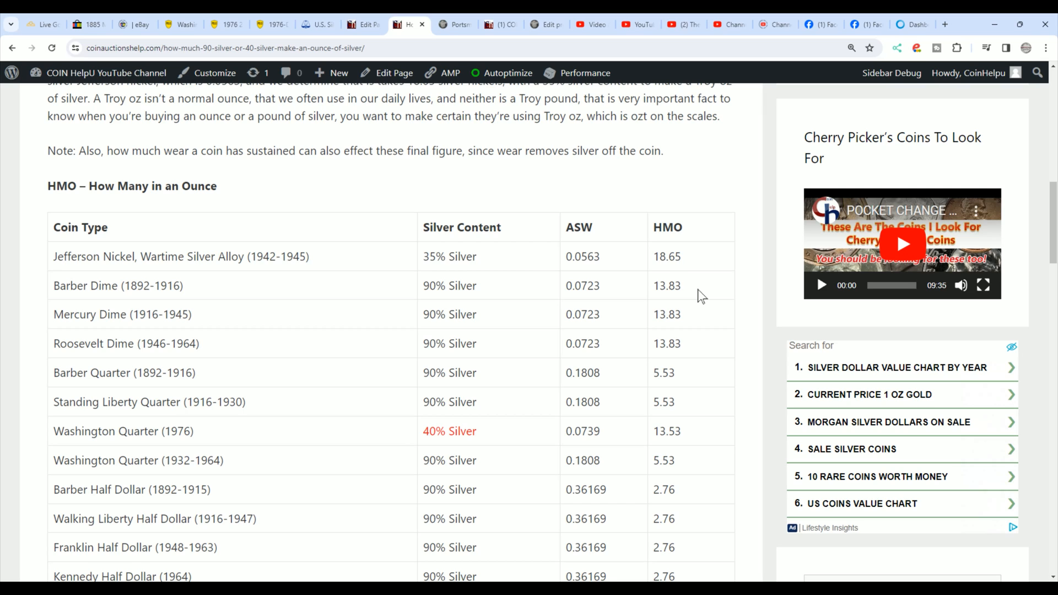
pyautogui.moveTo(728, 335)
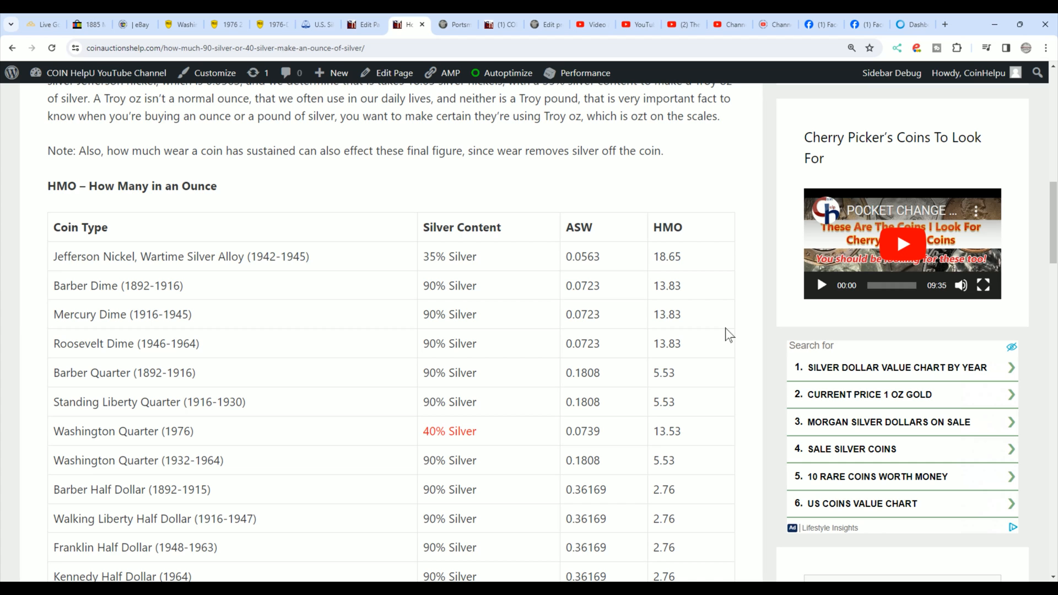
pyautogui.scroll(-3)
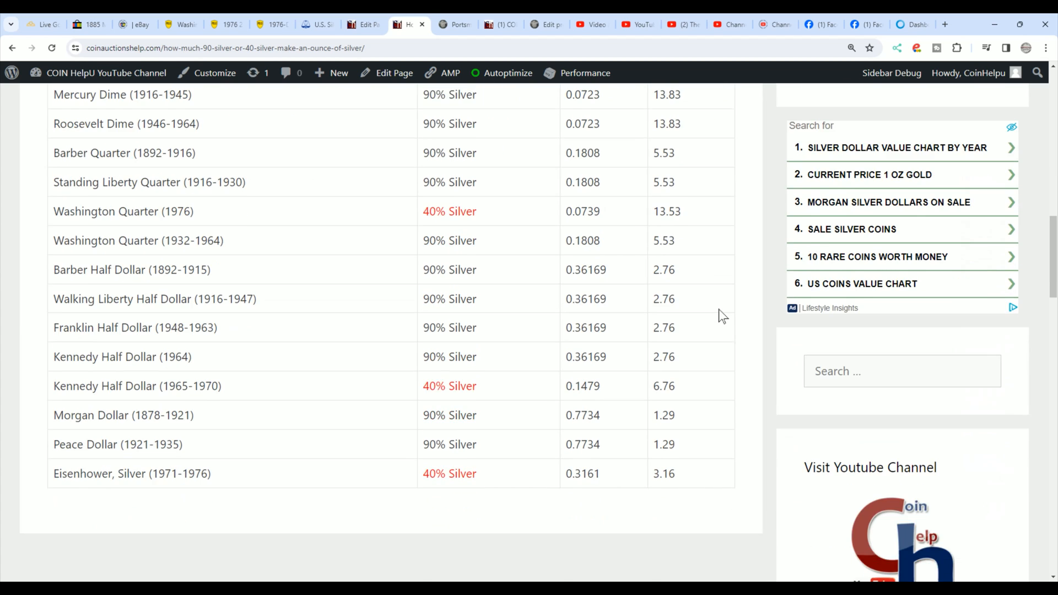
pyautogui.scroll(3)
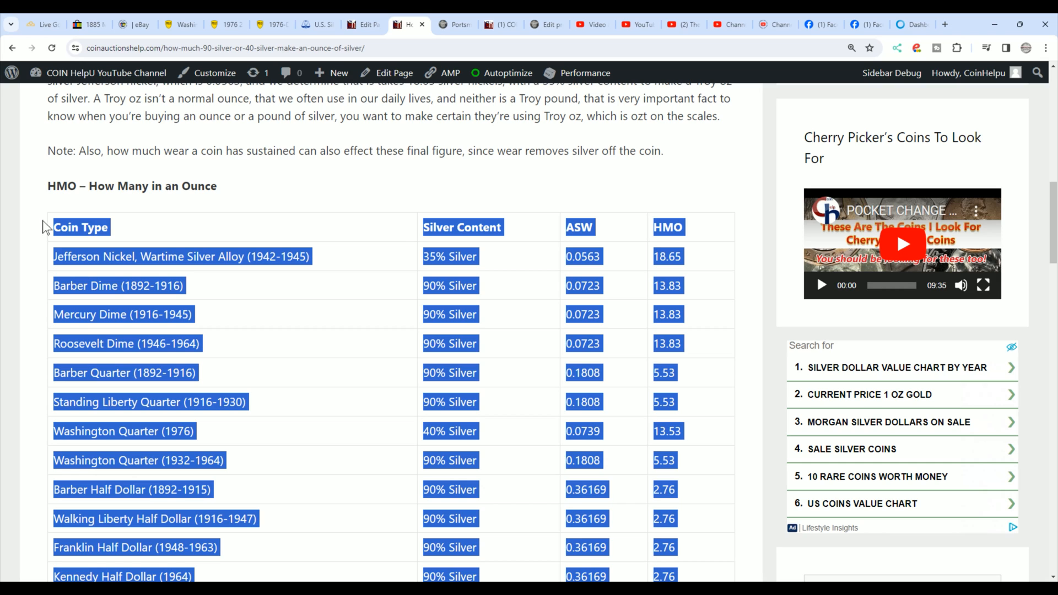
pyautogui.moveTo(700, 337)
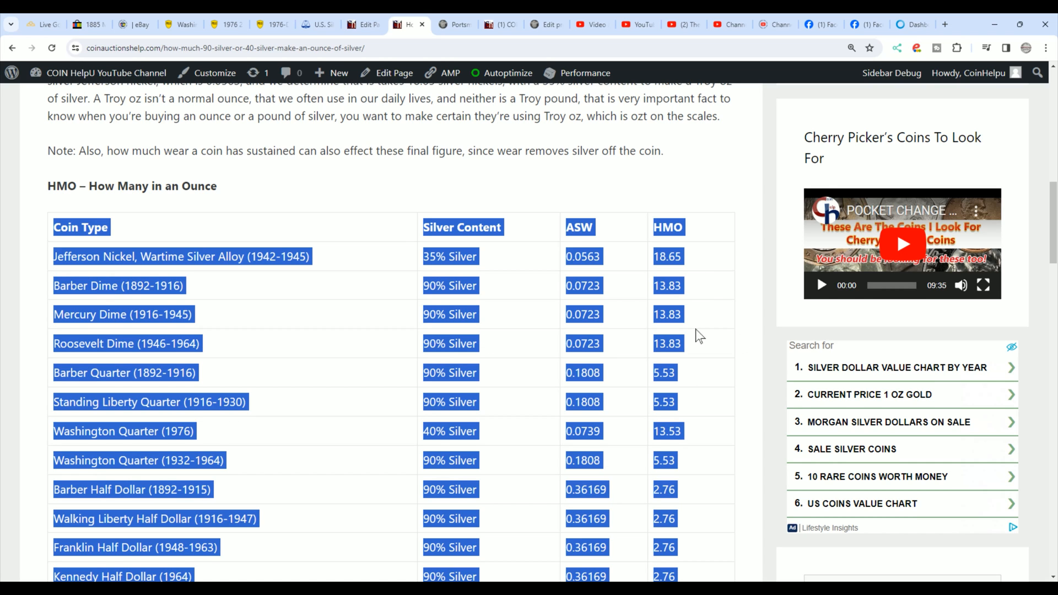
pyautogui.scroll(-3)
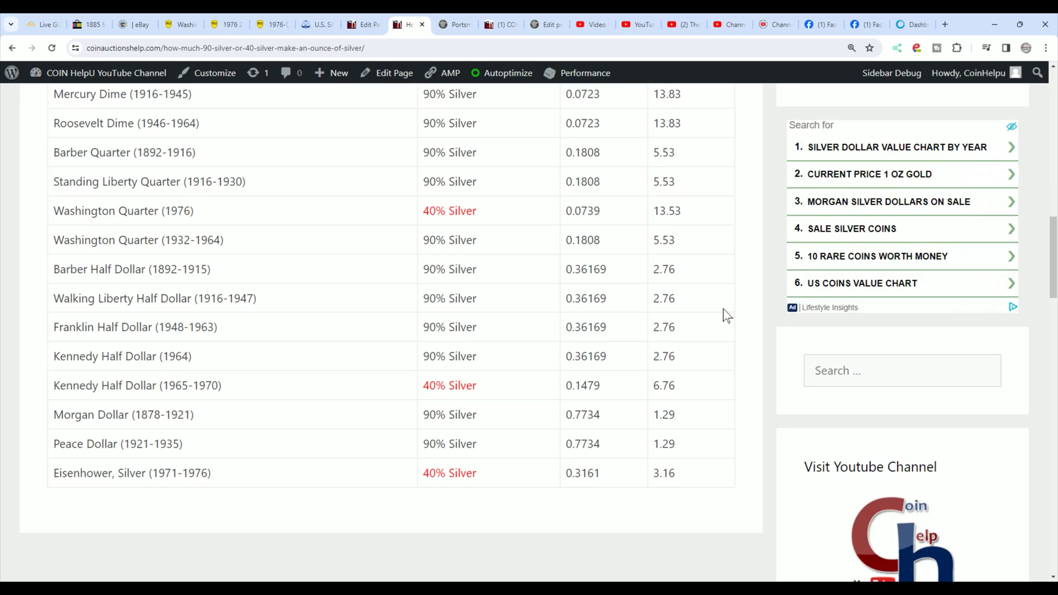
pyautogui.scroll(3)
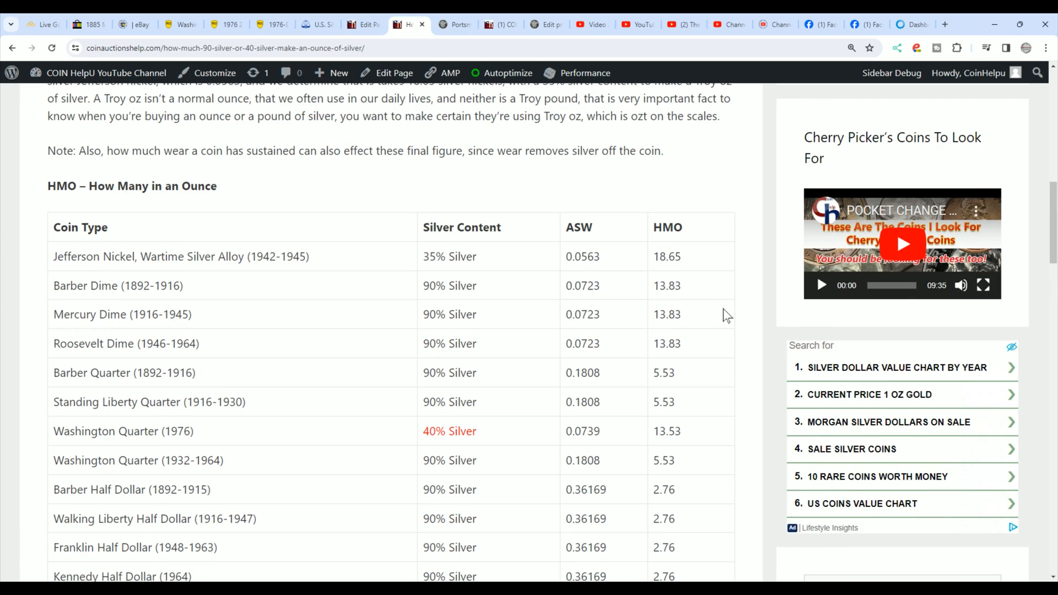